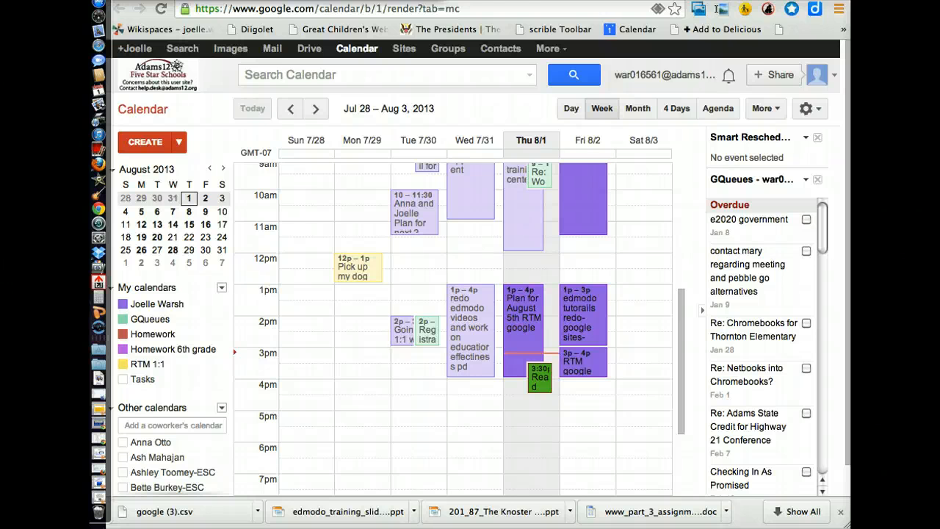
{"action": "mouse_move", "coordinate": [400, 57]}
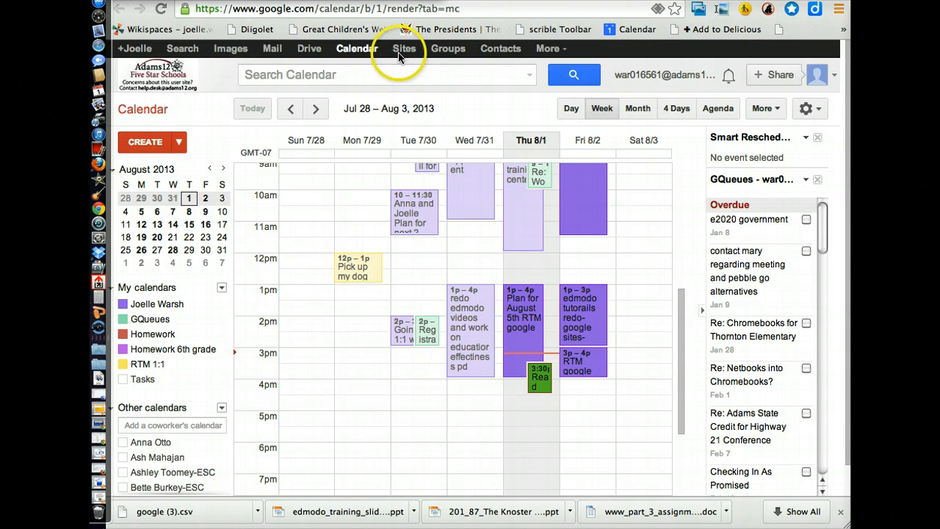
{"action": "mouse_move", "coordinate": [820, 115]}
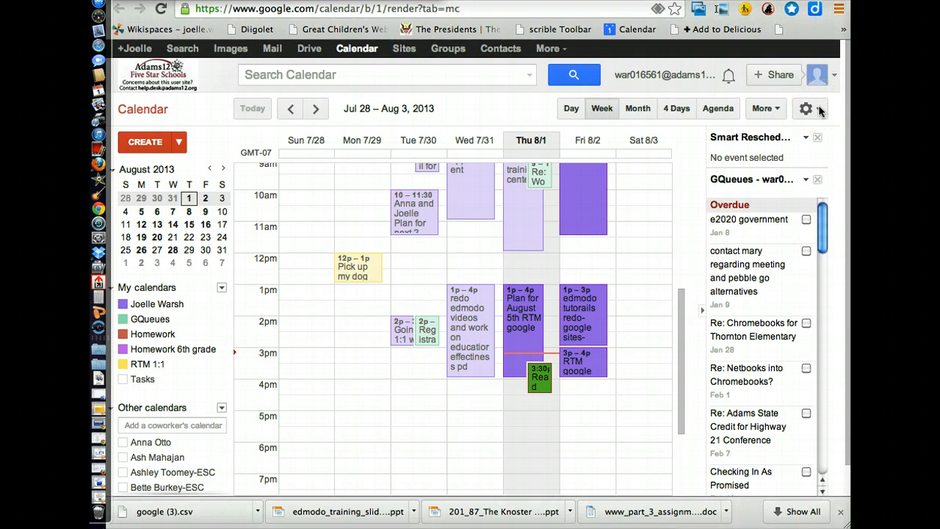
Step: Bring up the calendar options menu from the gear icon
{"action": "left_click", "coordinate": [805, 108]}
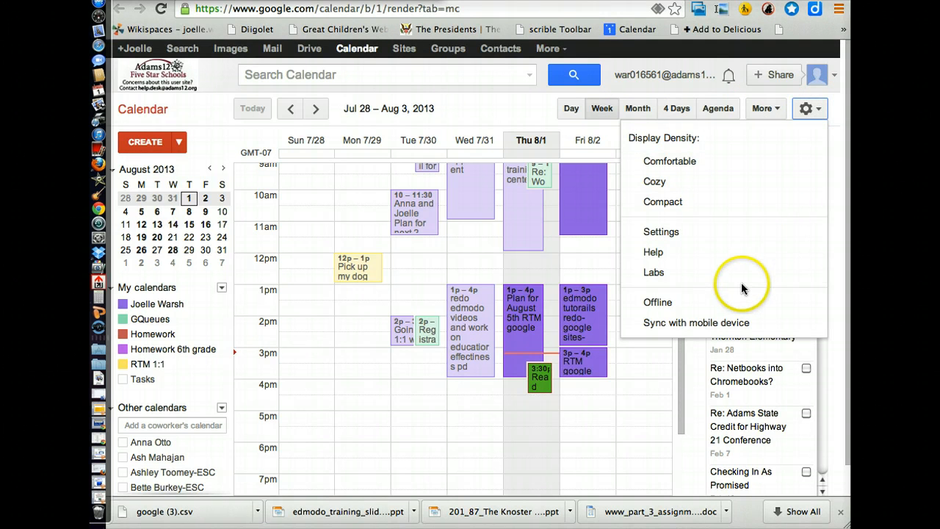
Step: Go to the Labs features page and move down toward Automatically declining events
{"action": "left_click", "coordinate": [653, 272]}
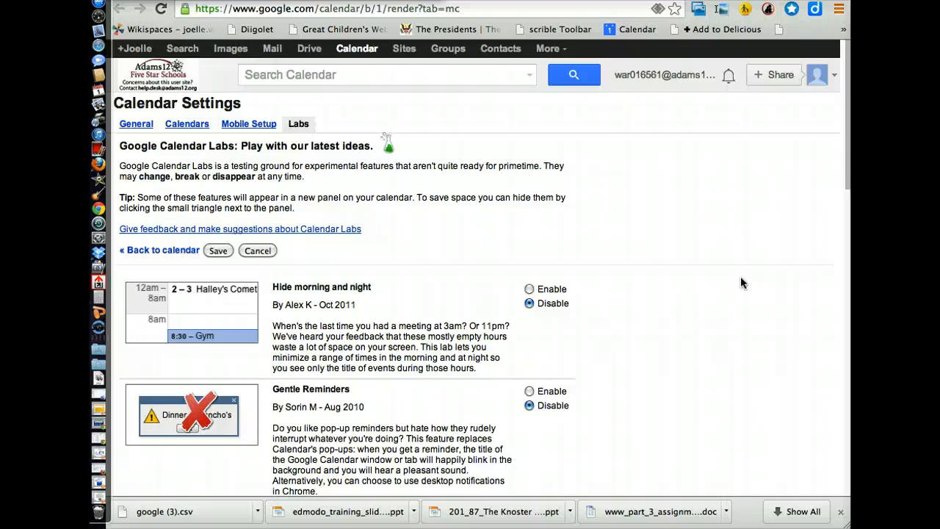
{"action": "scroll", "scroll_direction": "down", "scroll_amount": 3}
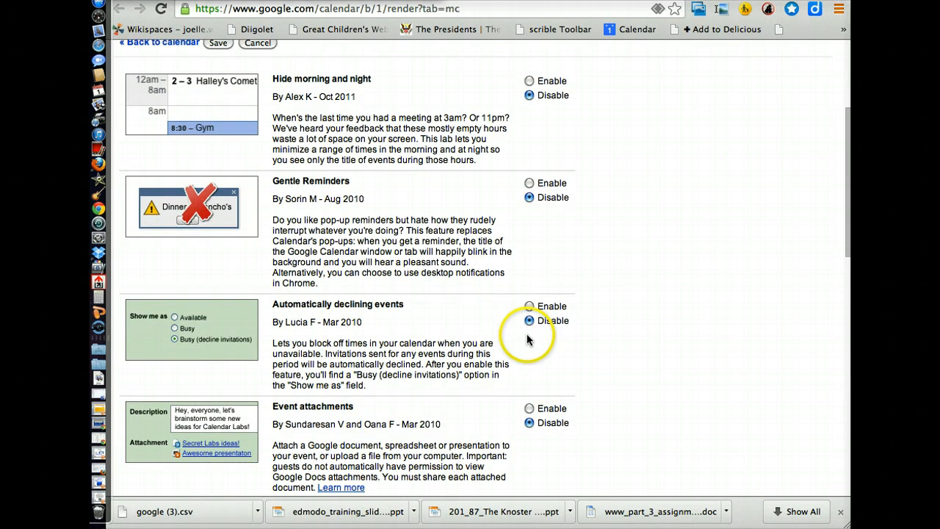
{"action": "mouse_move", "coordinate": [376, 307]}
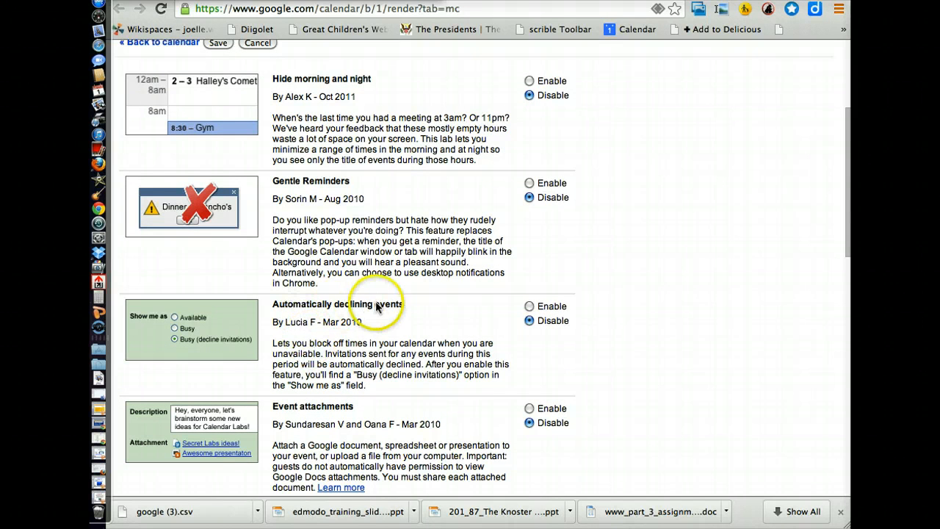
{"action": "mouse_move", "coordinate": [379, 346]}
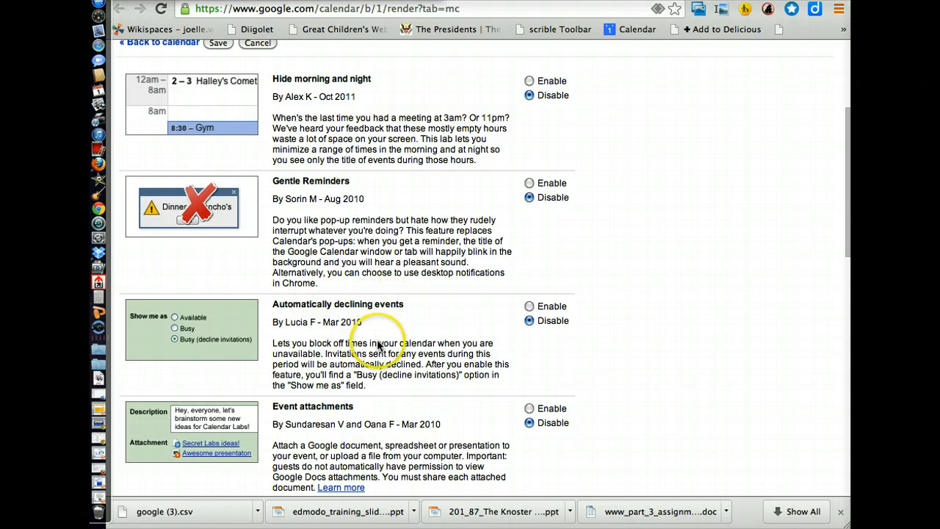
{"action": "mouse_move", "coordinate": [438, 344]}
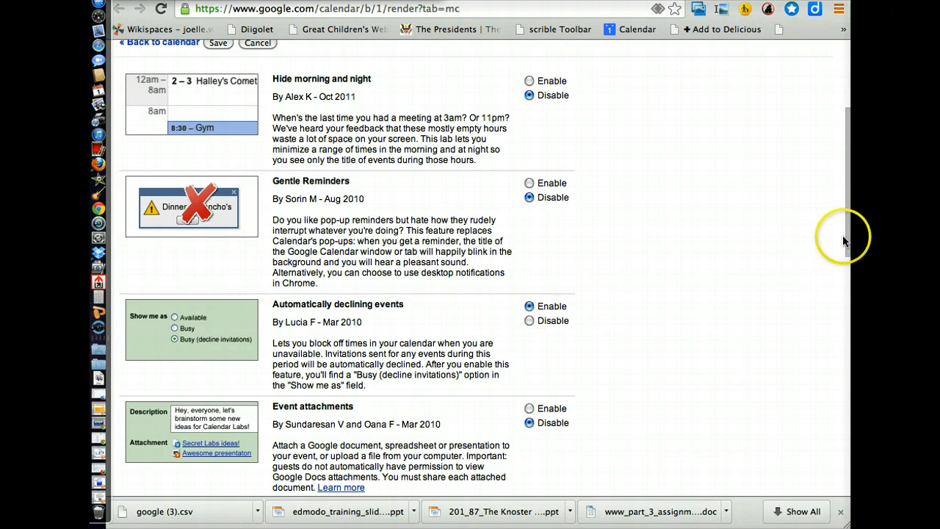
Step: Enable the Event attachments and Event flair Labs features
{"action": "scroll", "scroll_direction": "down", "scroll_amount": 3}
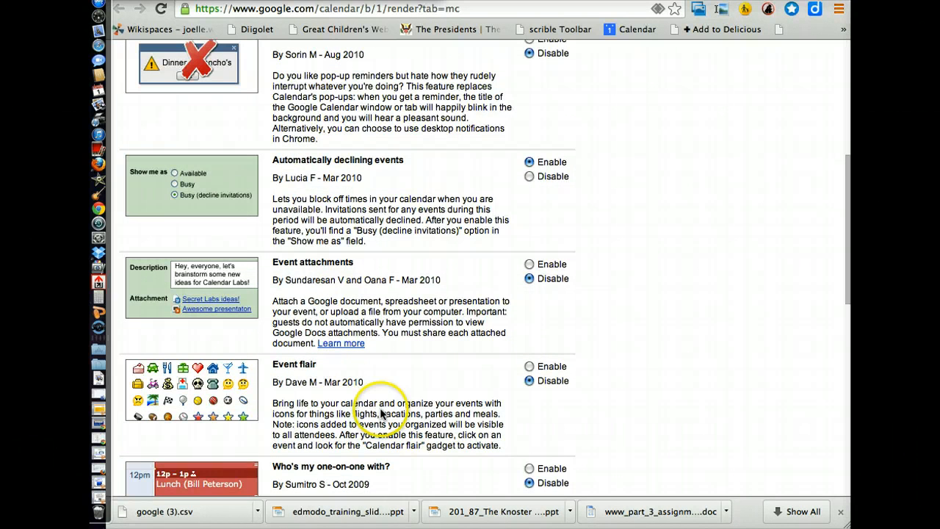
{"action": "mouse_move", "coordinate": [299, 309]}
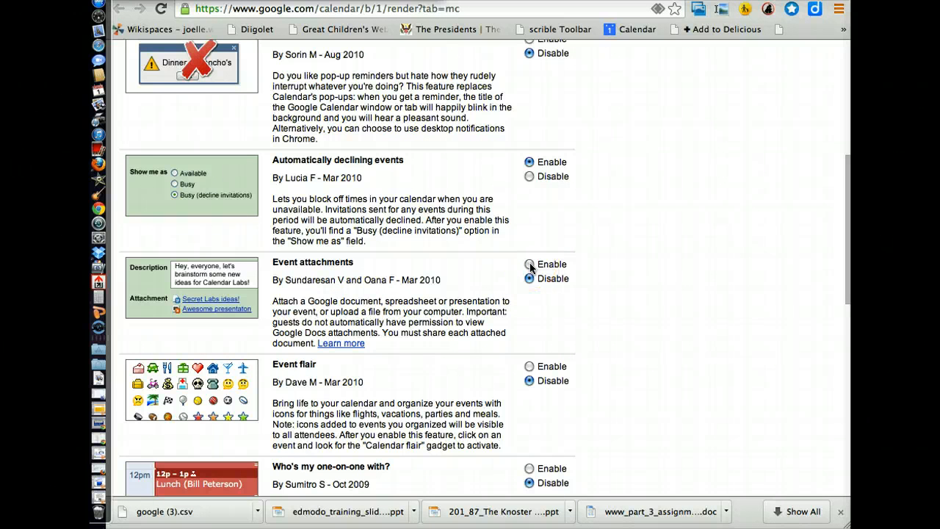
{"action": "left_click", "coordinate": [529, 264]}
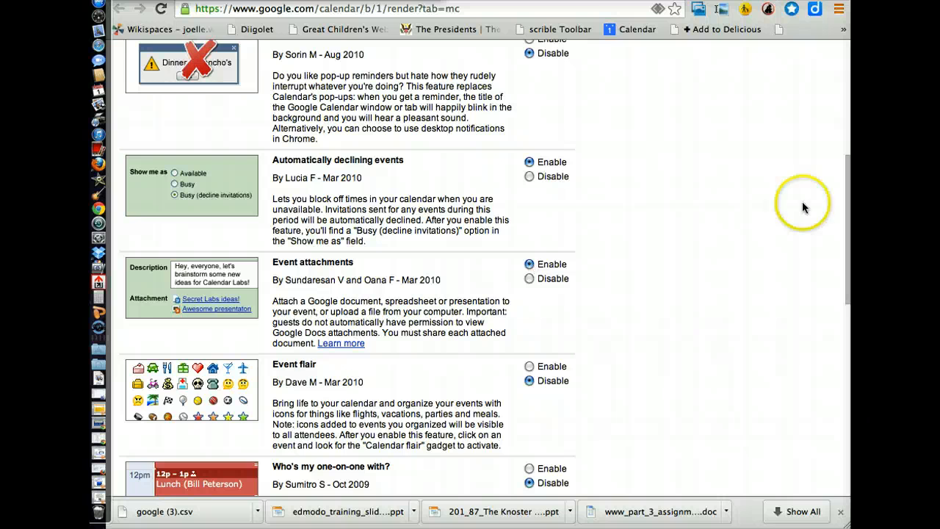
{"action": "scroll", "scroll_direction": "down", "scroll_amount": 3}
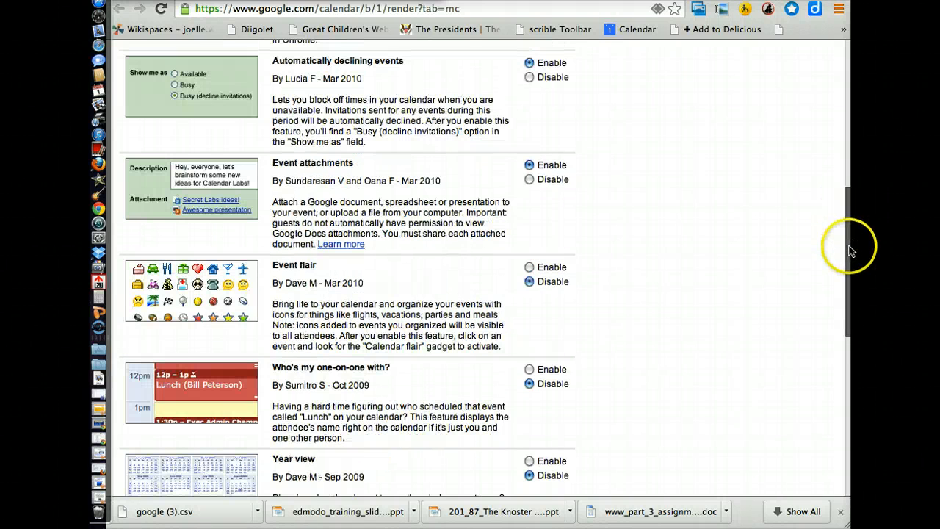
{"action": "scroll", "scroll_direction": "down", "scroll_amount": 3}
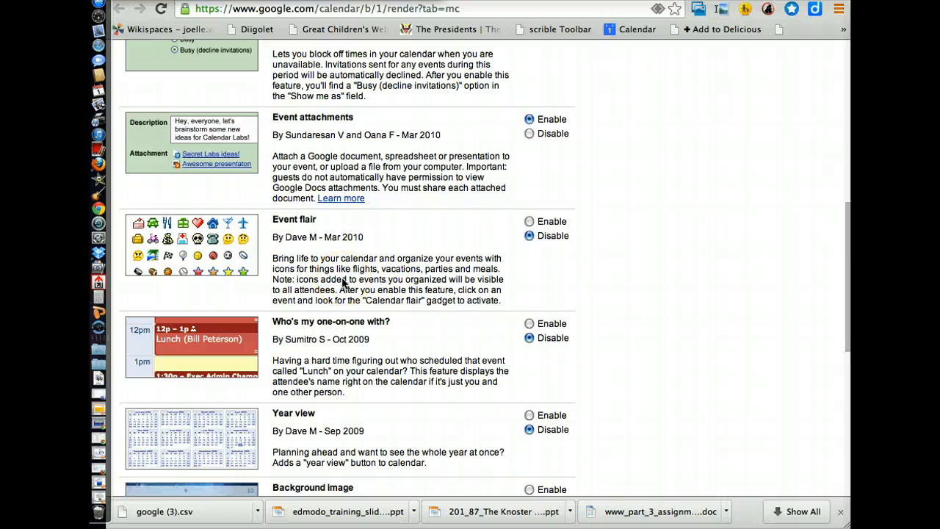
{"action": "left_click", "coordinate": [529, 221]}
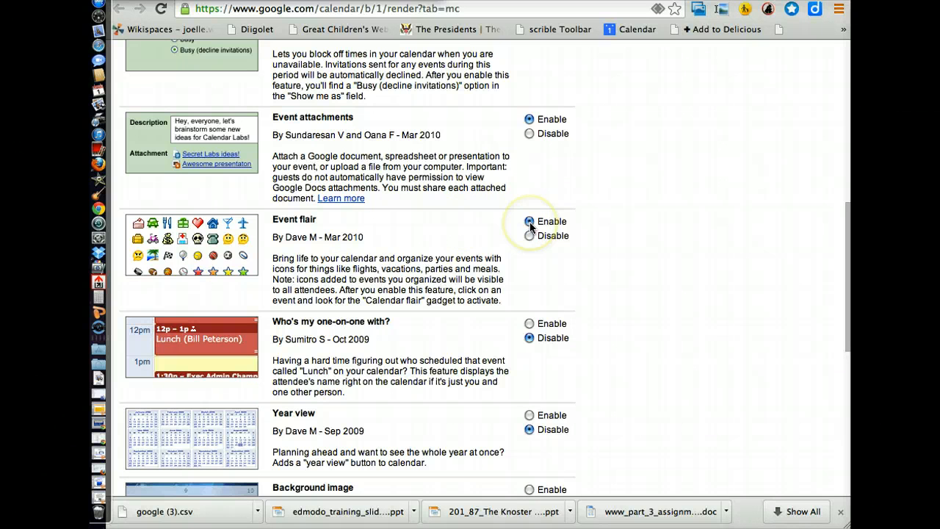
Step: Enable Jump to date and Next meeting, then save the Labs choices
{"action": "scroll", "scroll_direction": "down", "scroll_amount": 3}
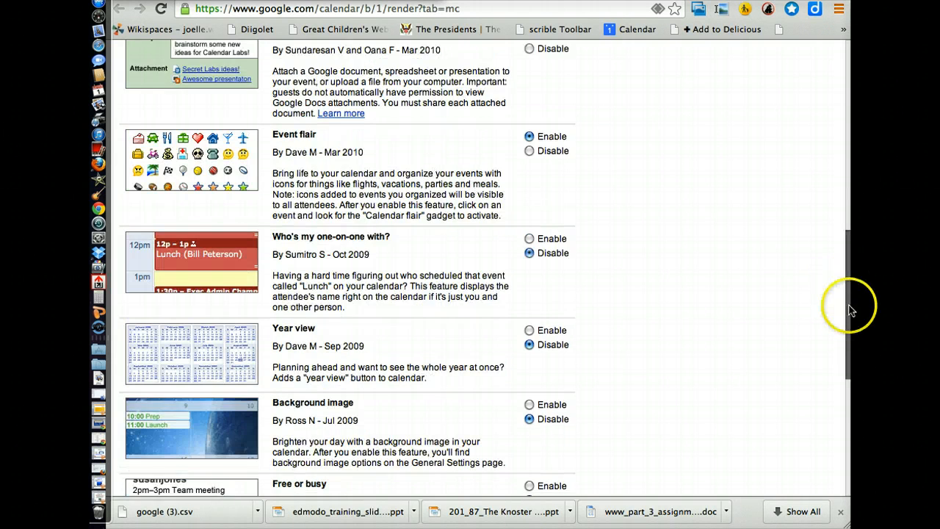
{"action": "scroll", "scroll_direction": "down", "scroll_amount": 3}
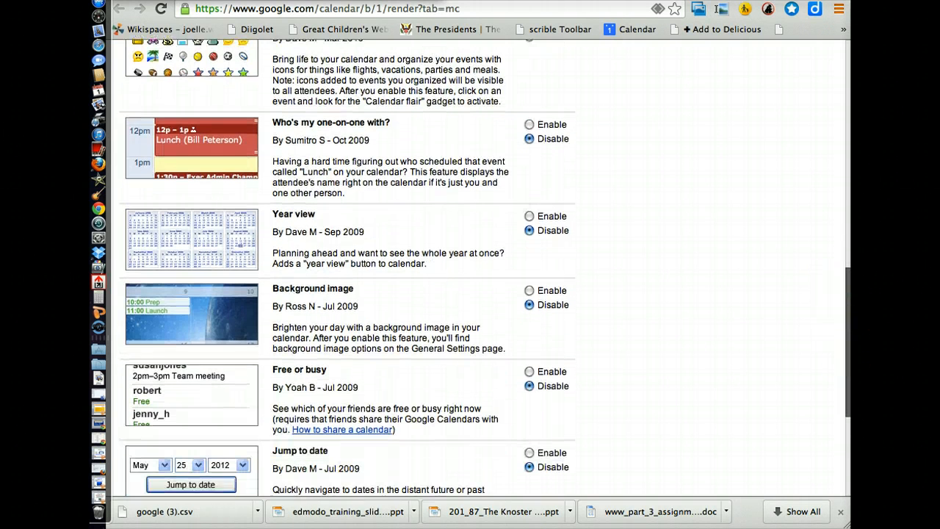
{"action": "scroll", "scroll_direction": "down", "scroll_amount": 3}
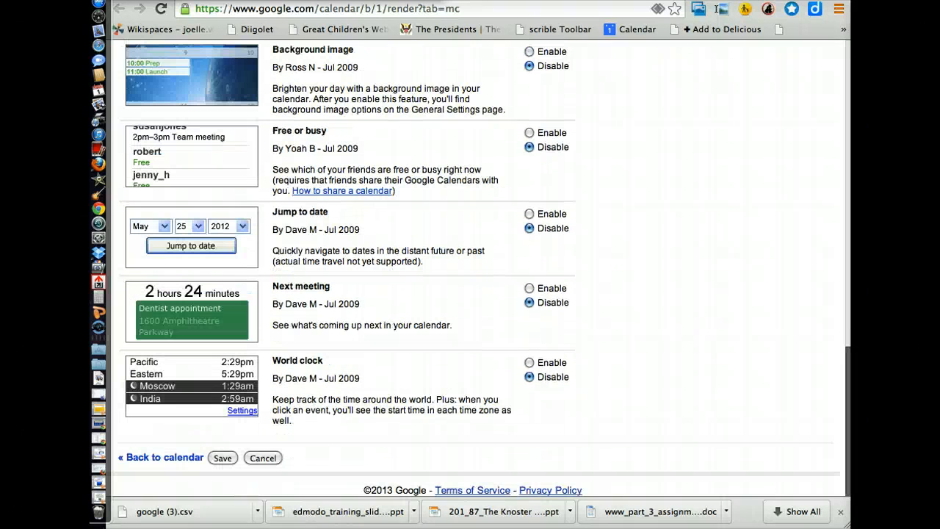
{"action": "mouse_move", "coordinate": [531, 221]}
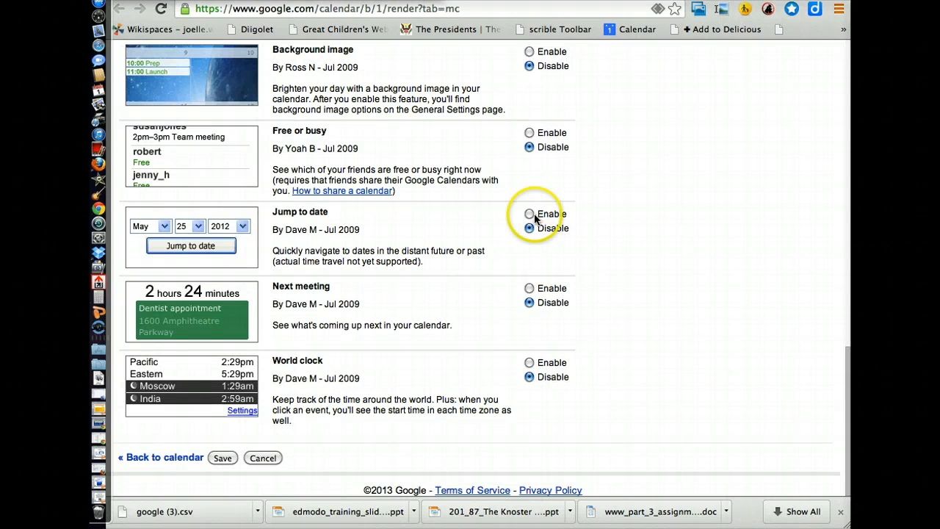
{"action": "left_click", "coordinate": [529, 214]}
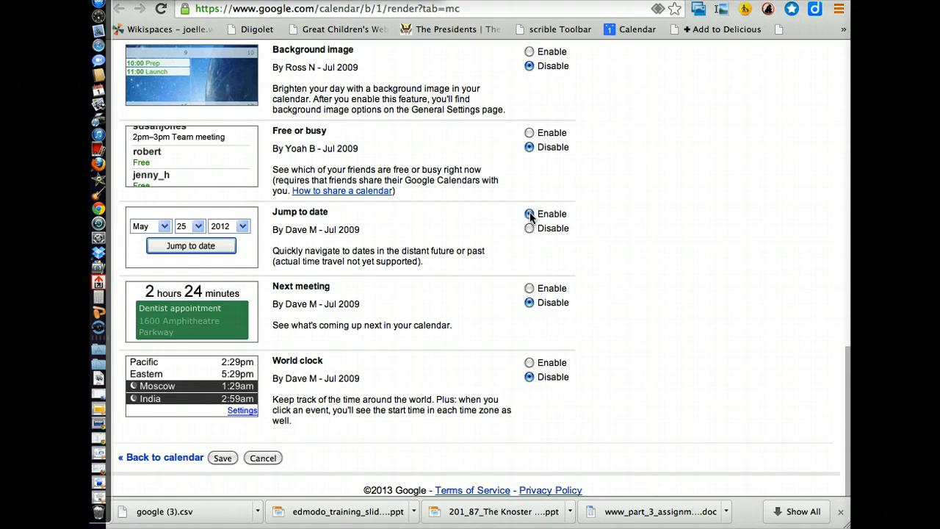
{"action": "left_click", "coordinate": [529, 215]}
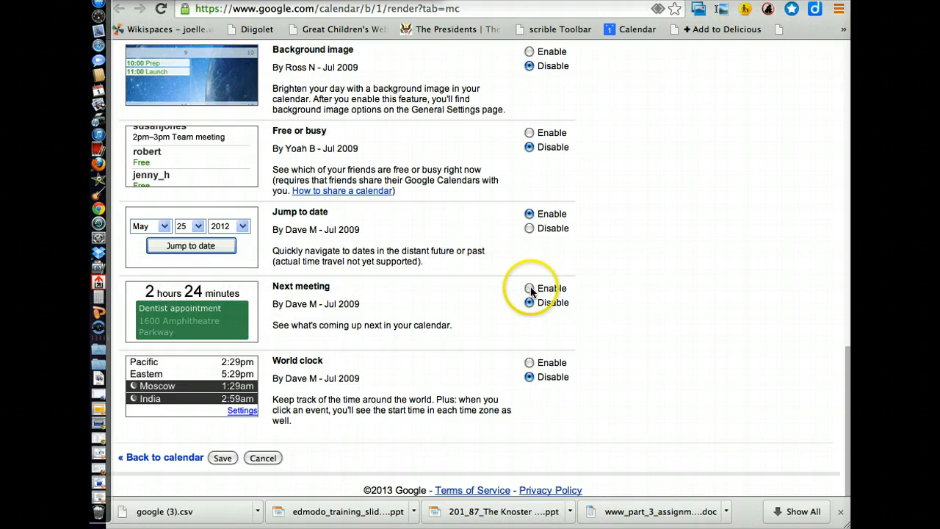
{"action": "left_click", "coordinate": [529, 288]}
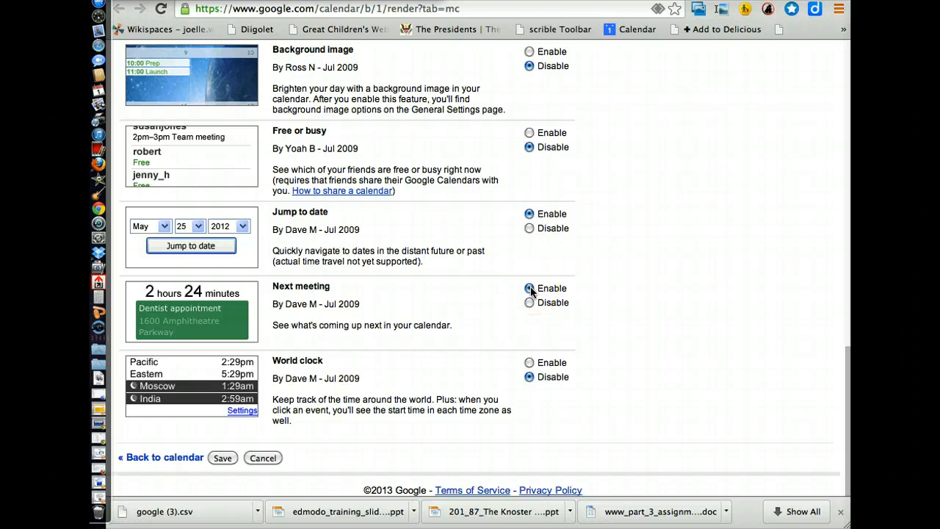
{"action": "left_click", "coordinate": [529, 288]}
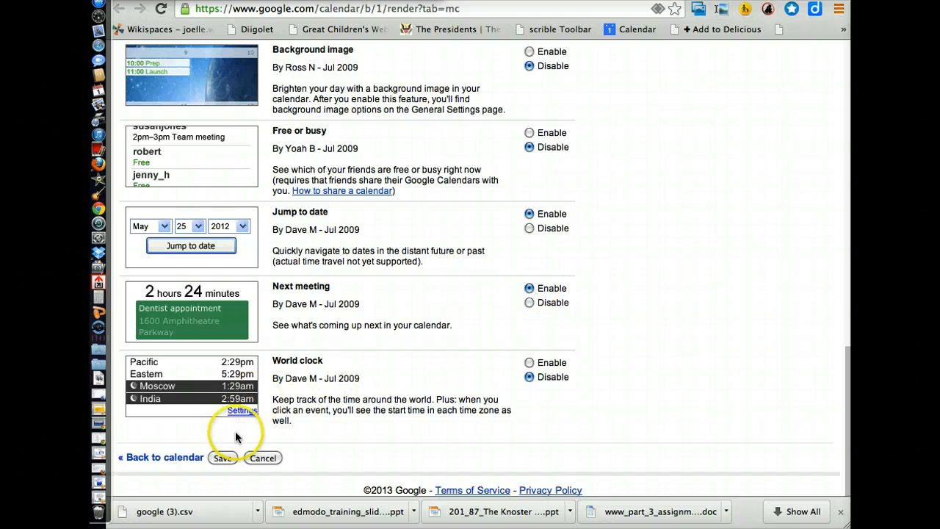
{"action": "left_click", "coordinate": [224, 459]}
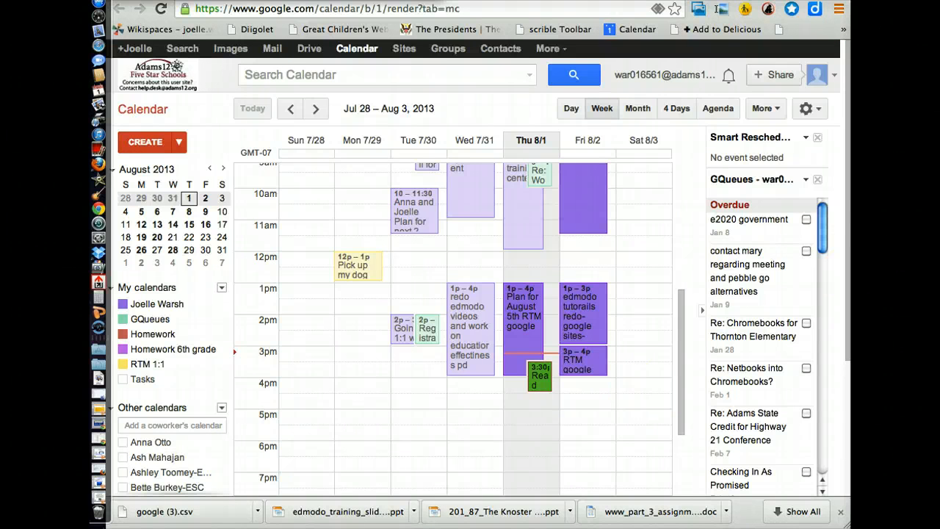
Step: Close the GQueues gadget so the new Labs gadgets show in the sidebar
{"action": "scroll", "scroll_direction": "down", "scroll_amount": 3}
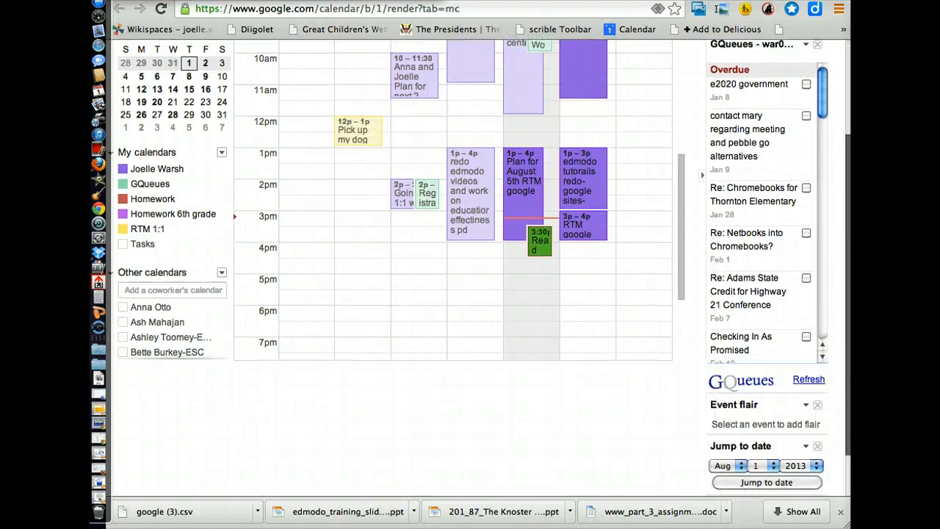
{"action": "scroll", "scroll_direction": "down", "scroll_amount": 3}
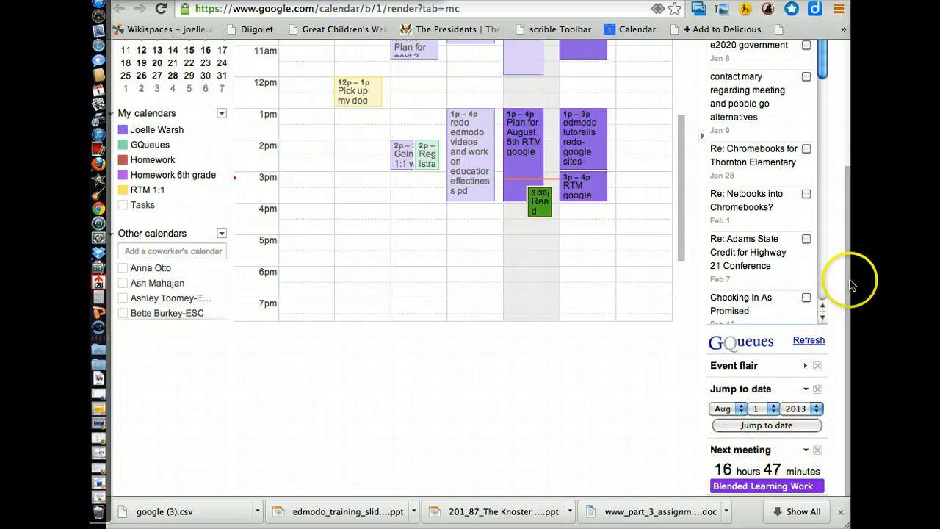
{"action": "scroll", "scroll_direction": "up", "scroll_amount": 3}
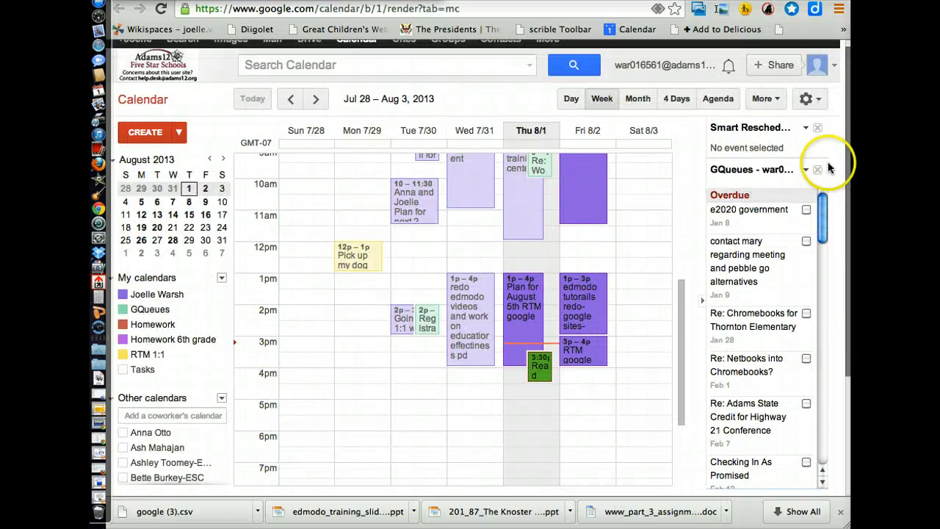
{"action": "left_click", "coordinate": [817, 170]}
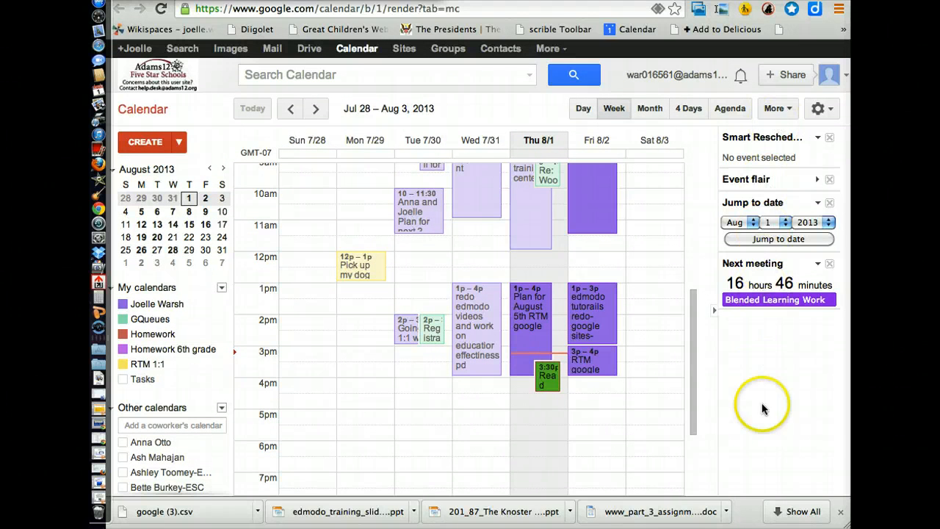
{"action": "mouse_move", "coordinate": [740, 143]}
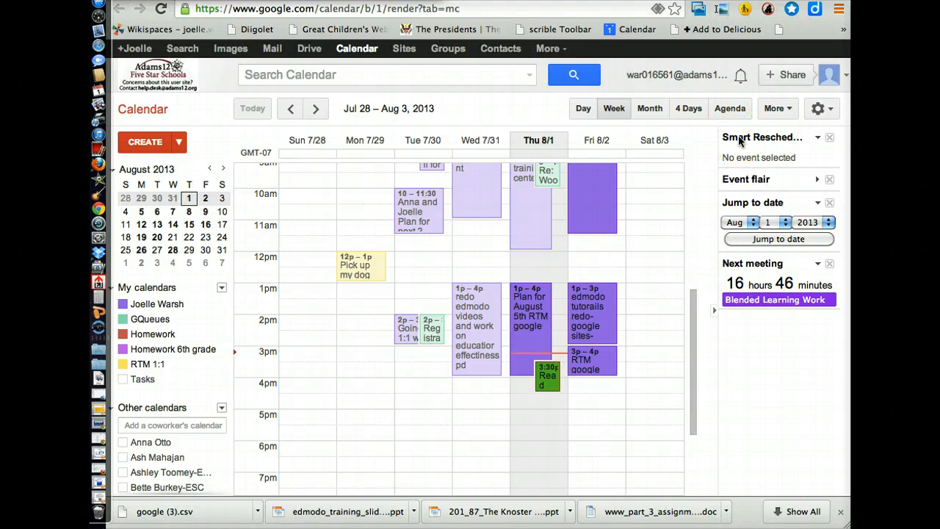